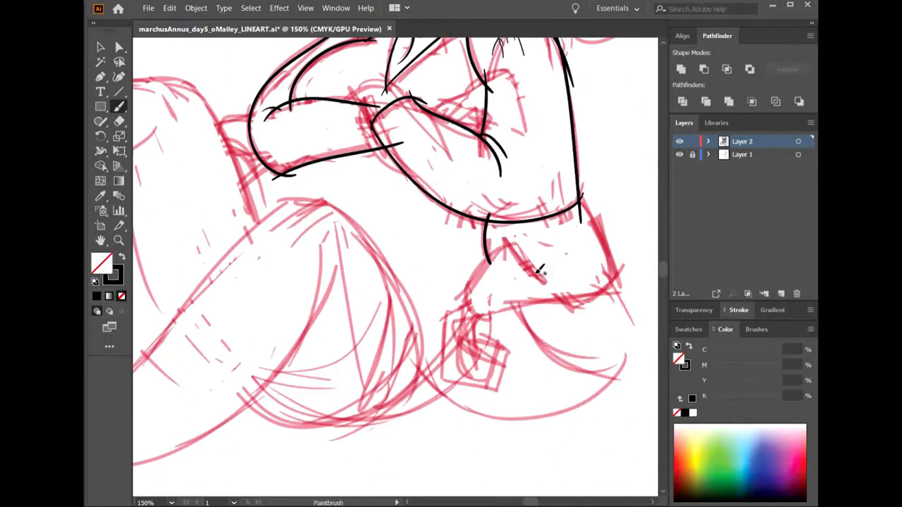
Scroll the canvas while flat-colouring the hair and skin red.
scroll("down", 3)
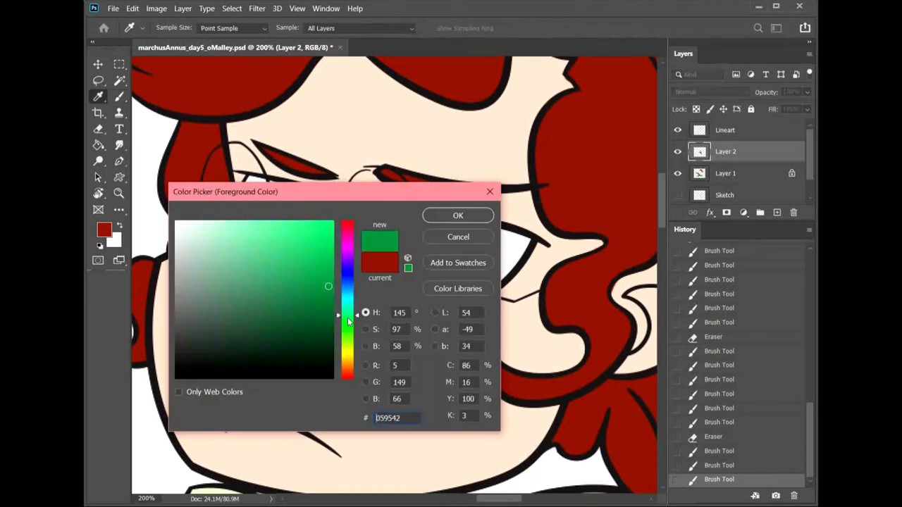
Confirm the green for the pants, then choose and confirm a tan for the shoes.
left_click(457, 214)
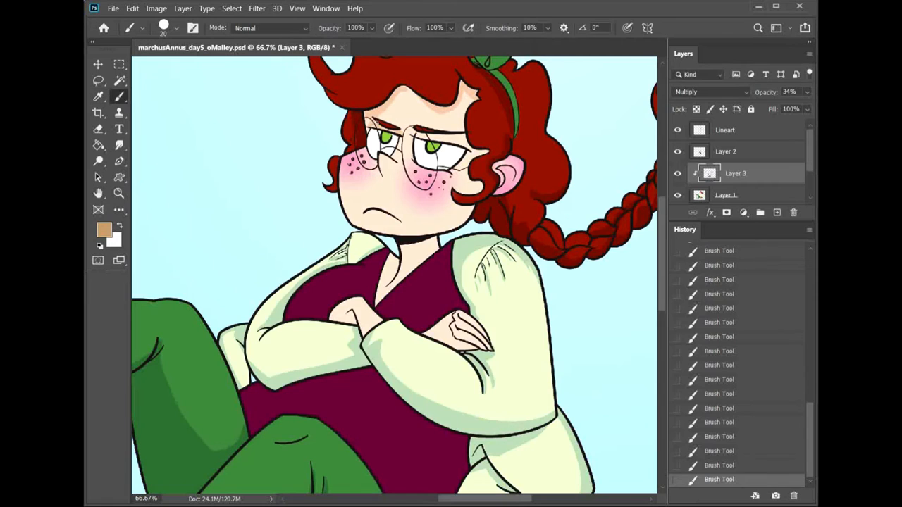
left_click(104, 228)
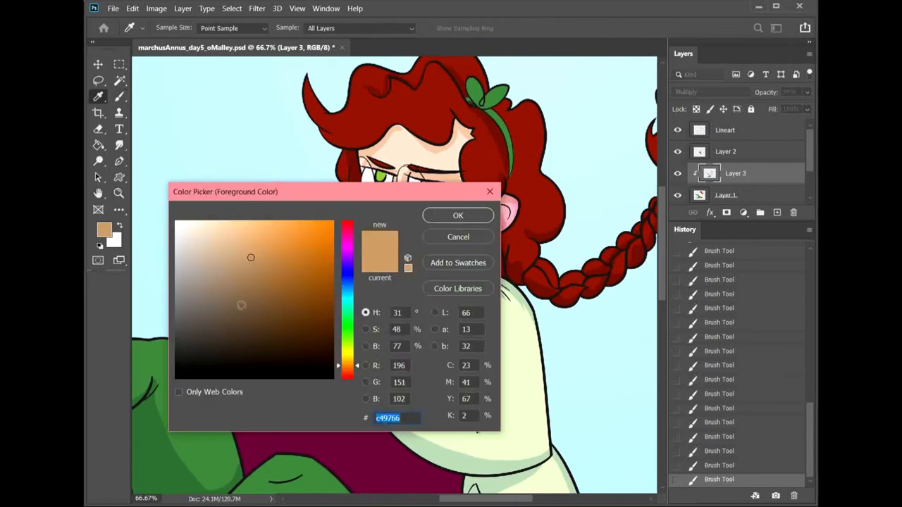
left_click(457, 214)
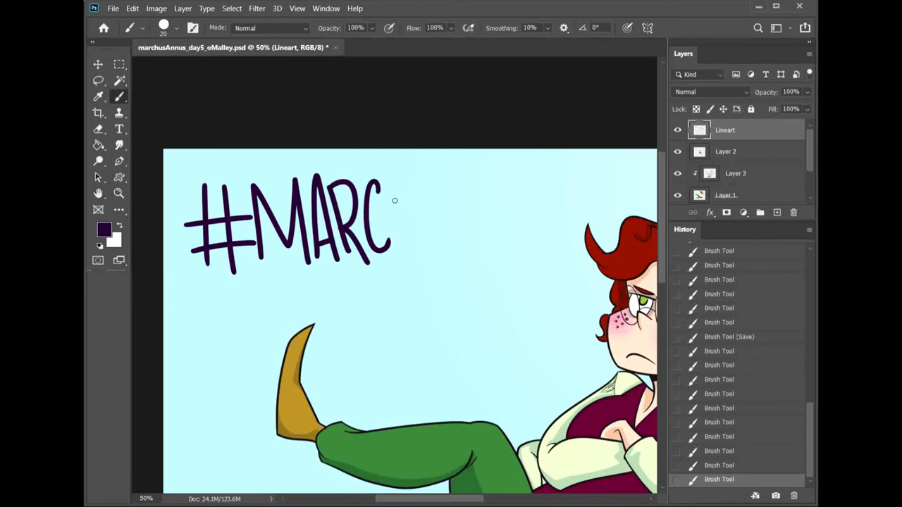